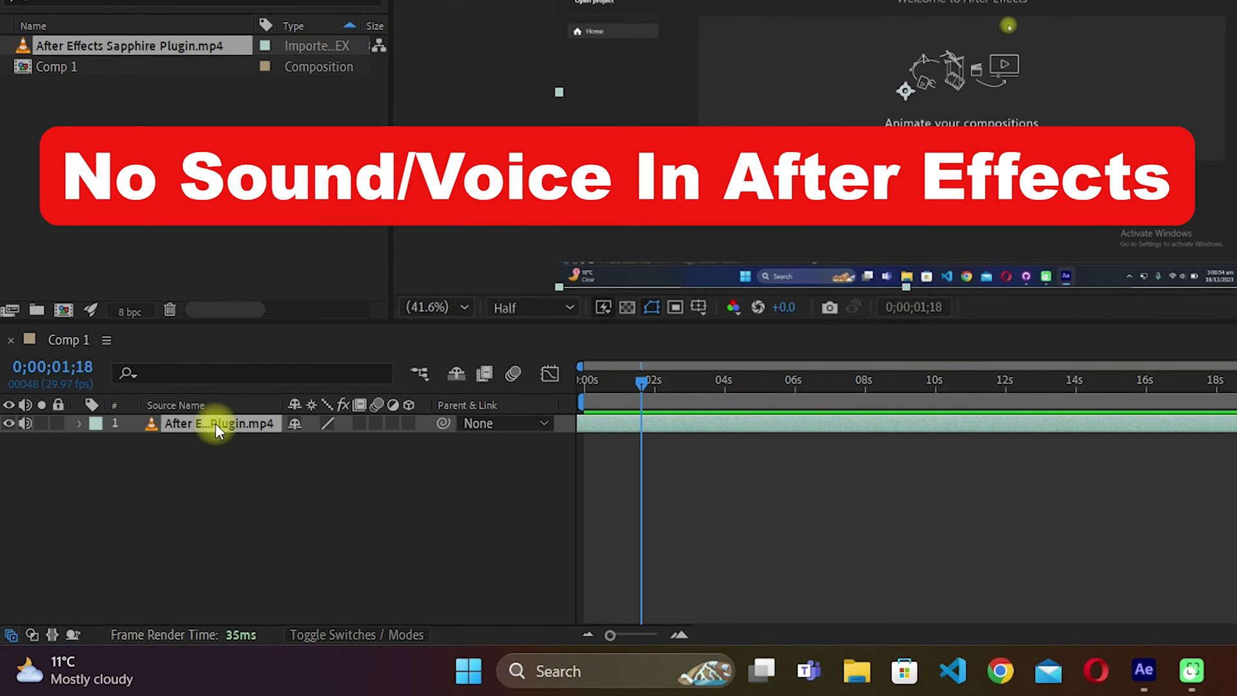
mouse_move(219, 440)
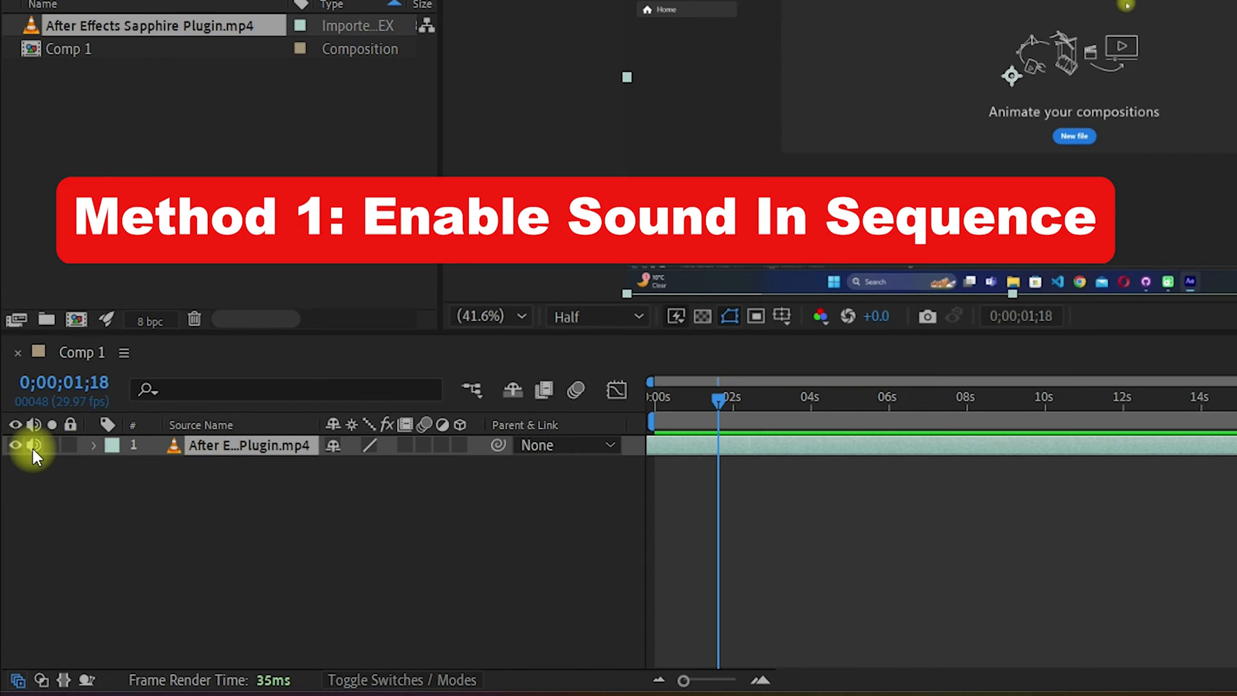
mouse_move(28, 458)
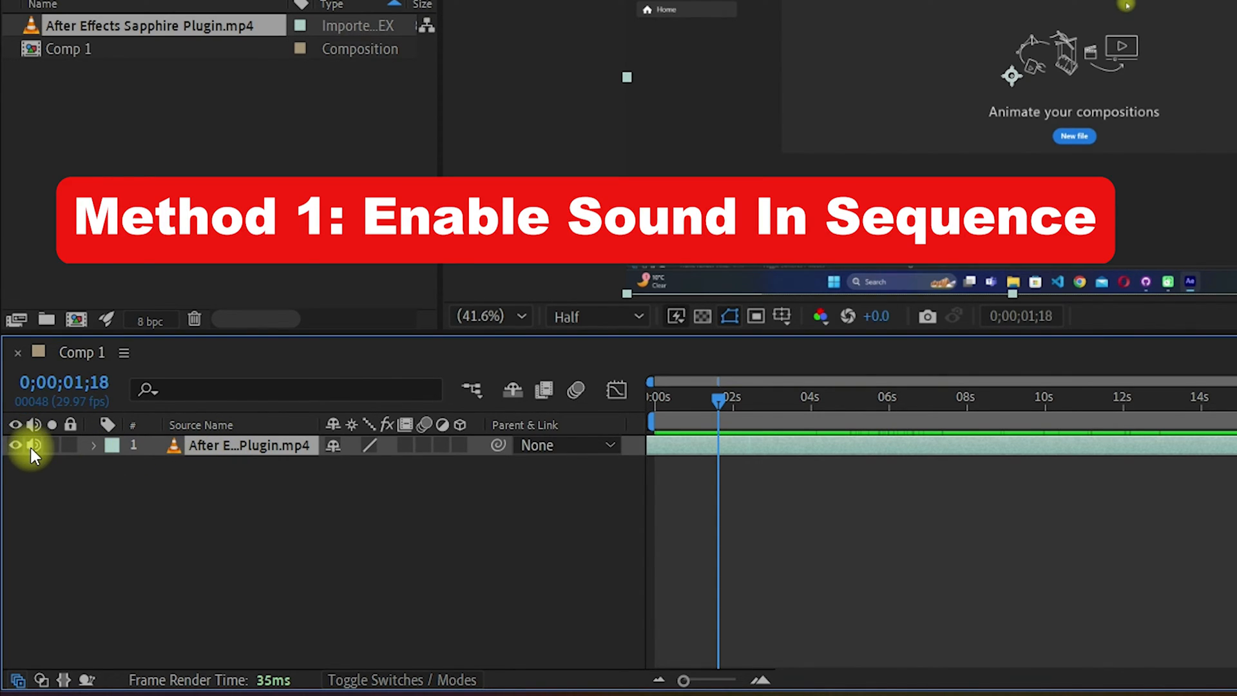
Step: Turn on the audio switch for the Sapphire Plugin.mp4 video layer in Comp 1
click(33, 445)
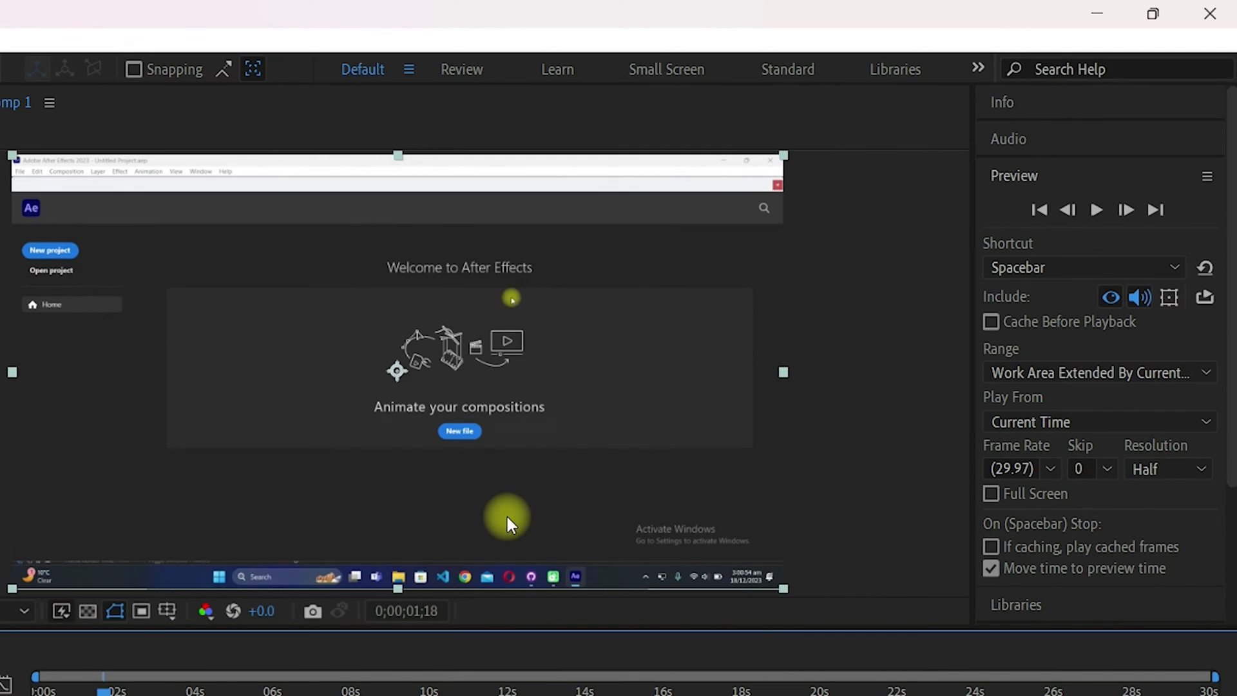
Step: Collapse and re-expand the Preview panel to confirm audio is still included
click(1014, 176)
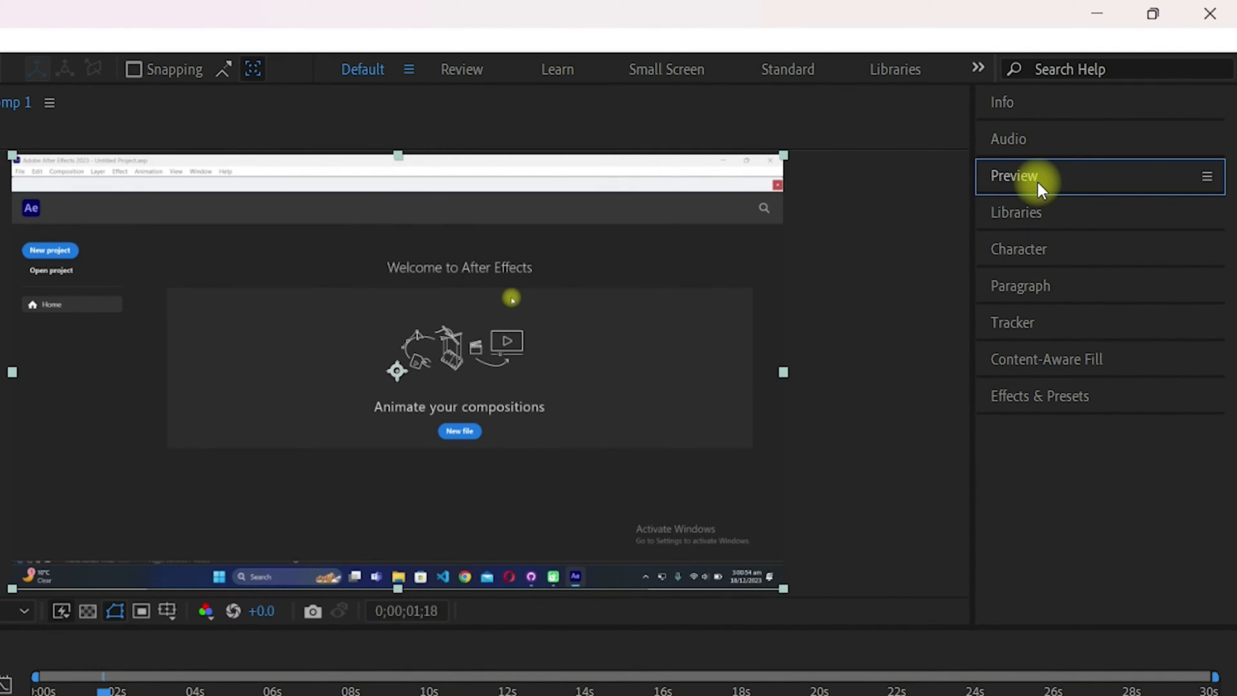
click(1013, 176)
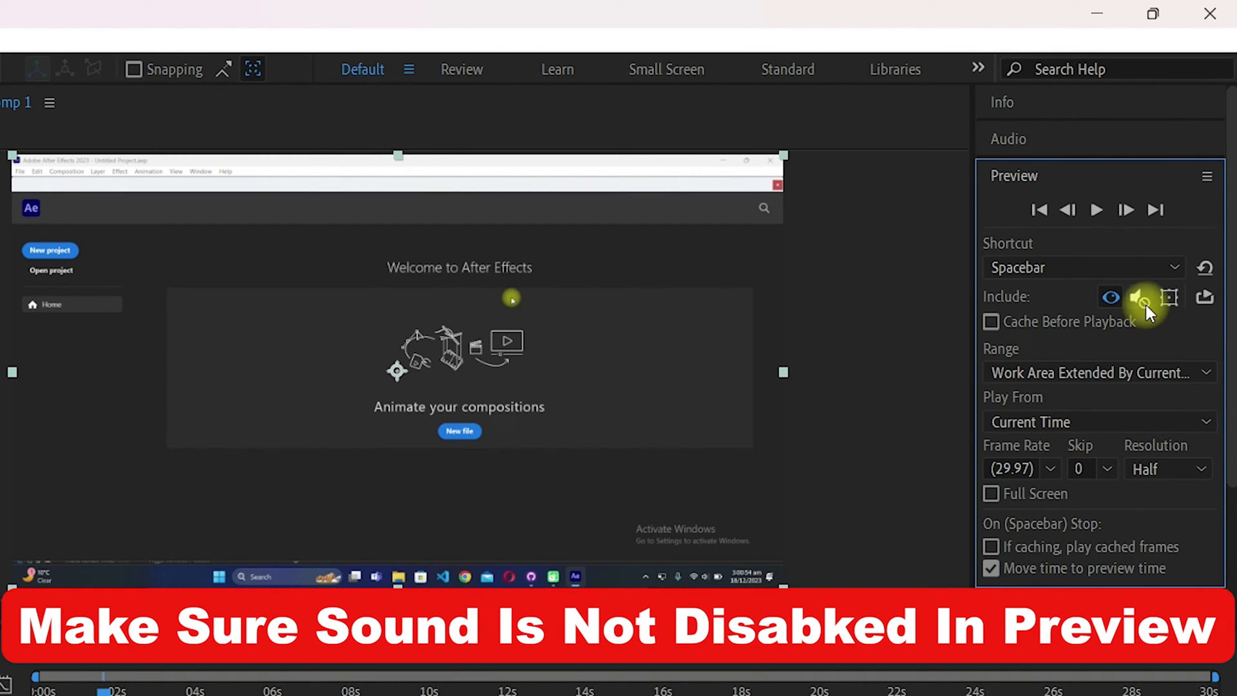
mouse_move(1142, 298)
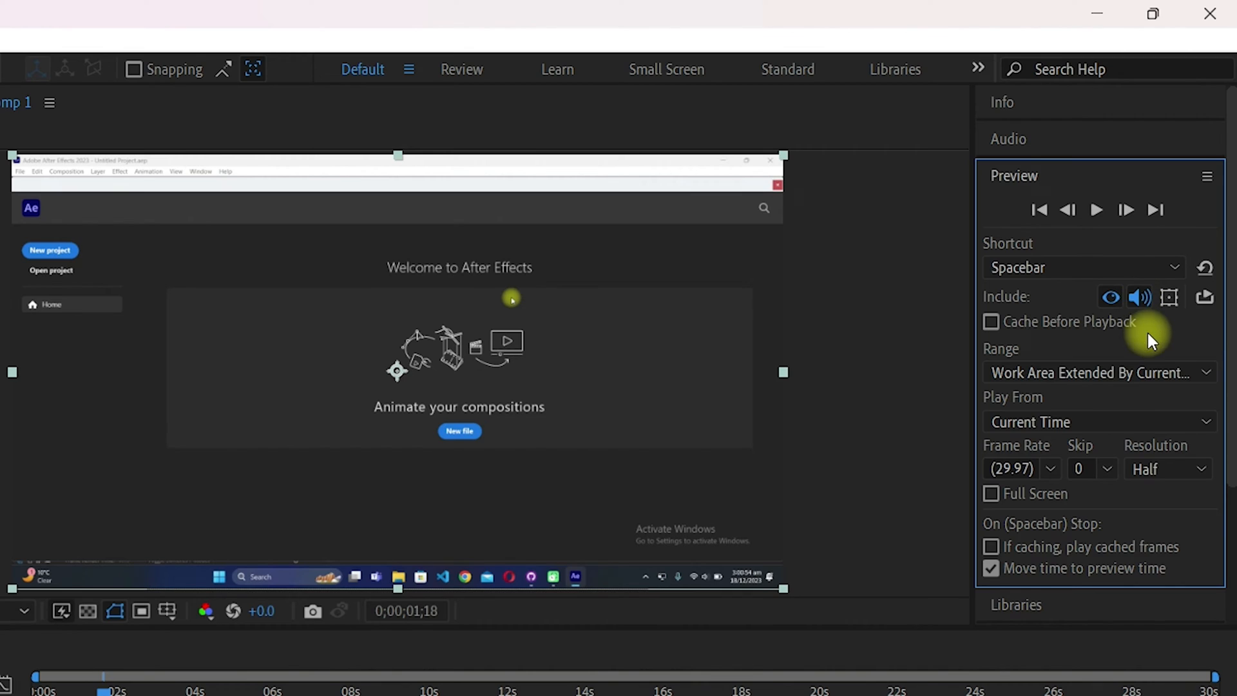
Step: Set preview to 30 fps, Skip 0, Half resolution, and check the Window menu
click(1050, 468)
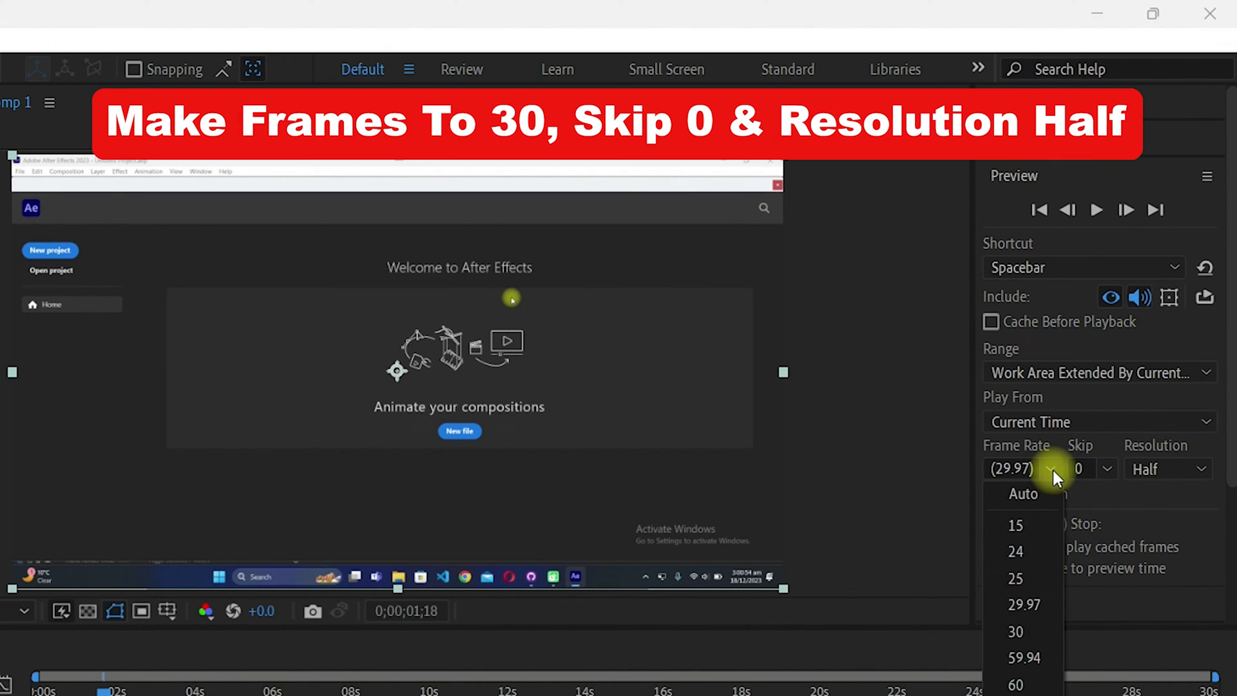
click(1015, 631)
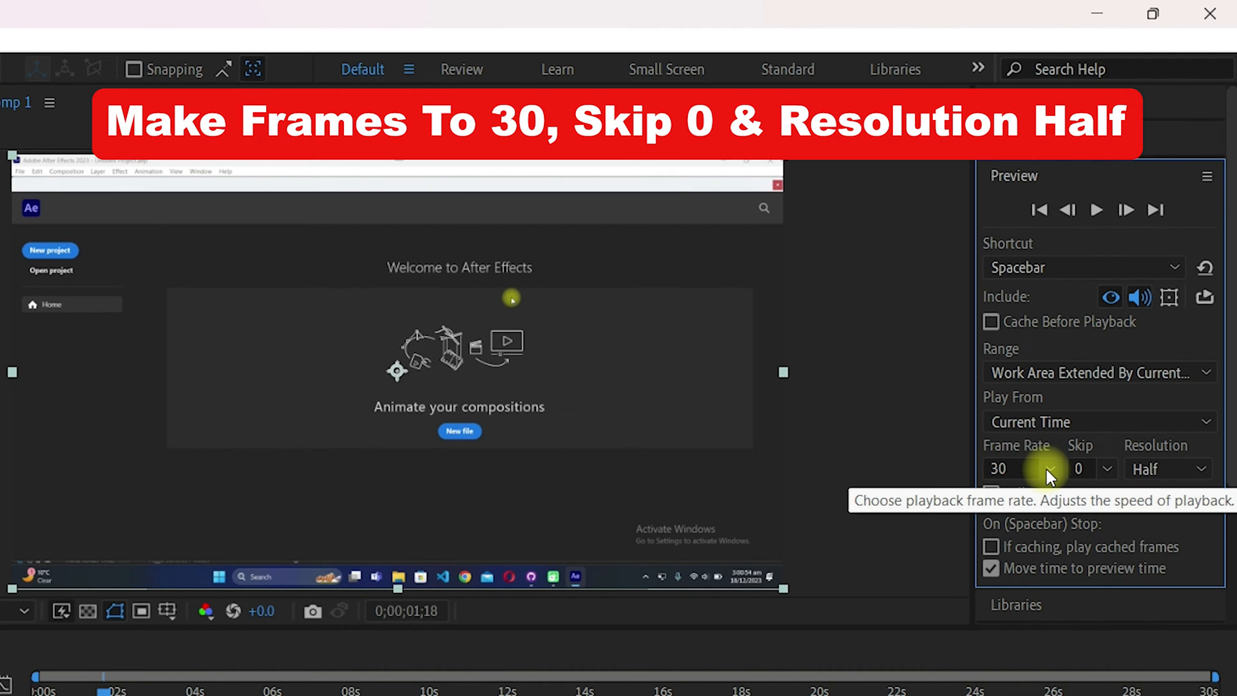
click(1106, 467)
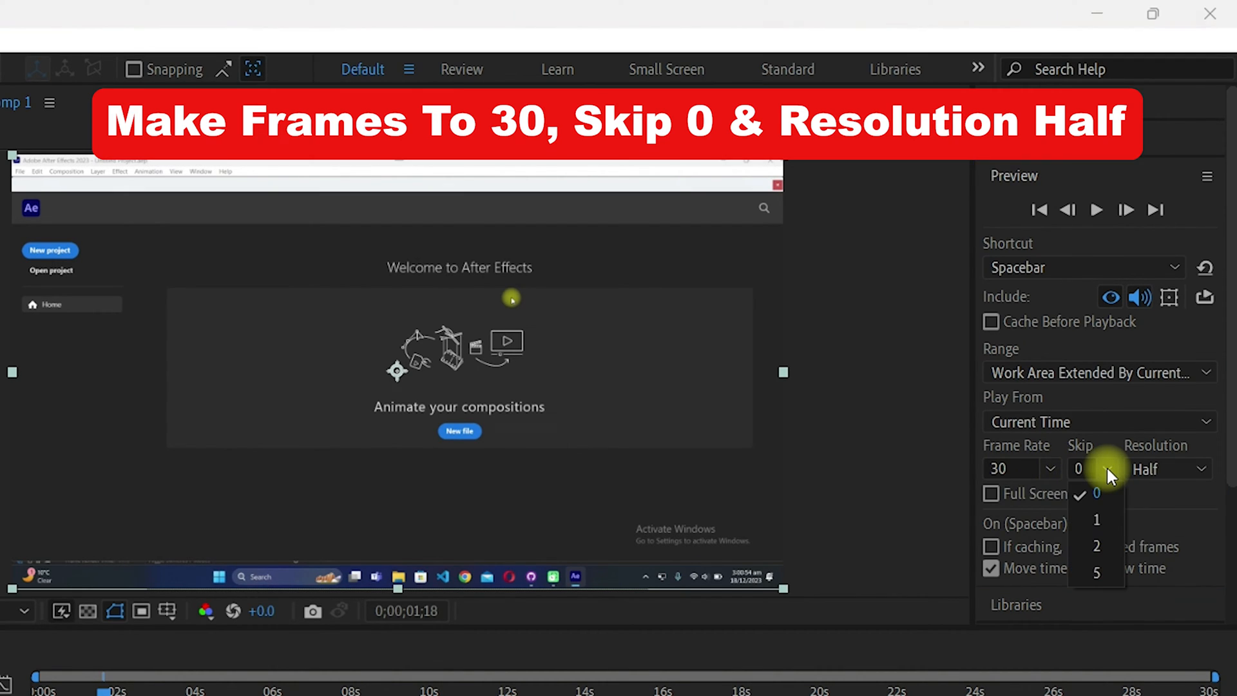
click(1096, 493)
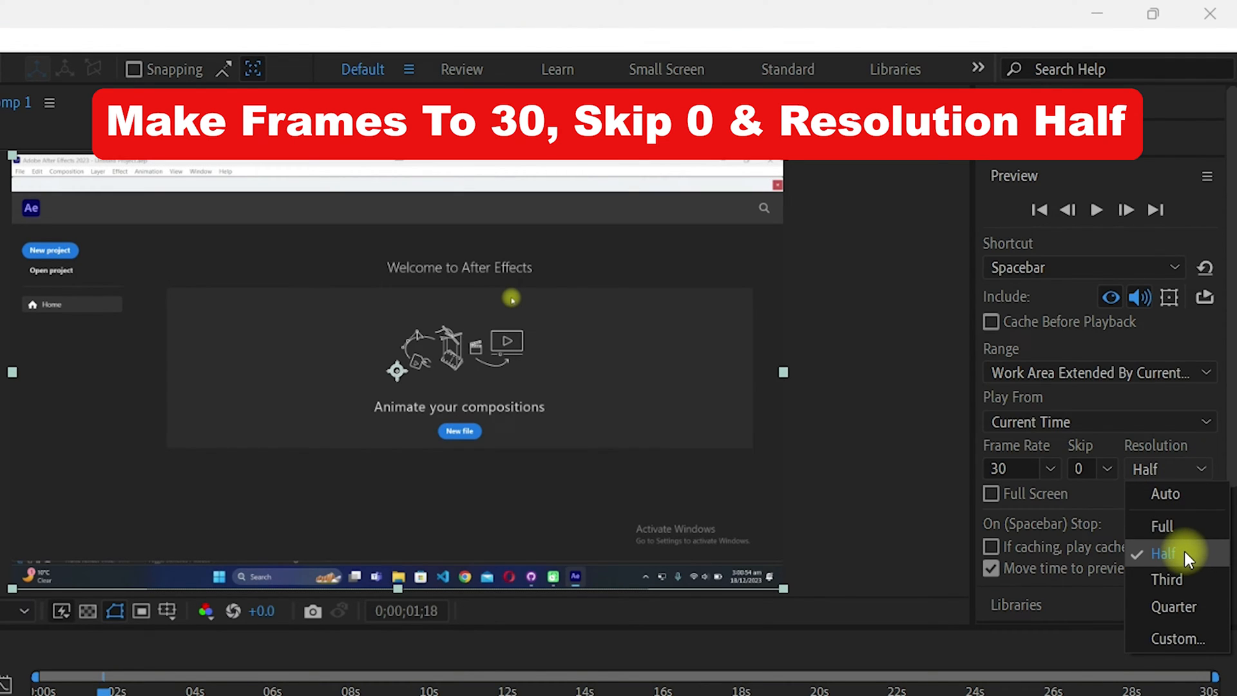
click(1162, 553)
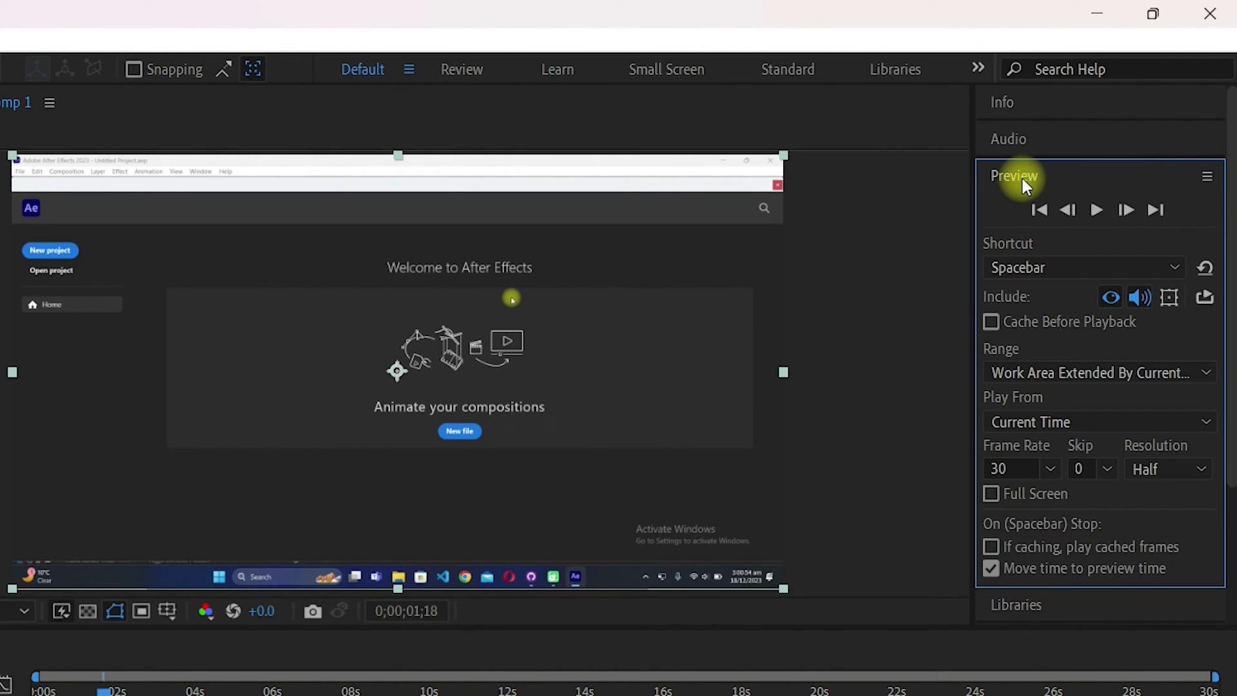
click(453, 40)
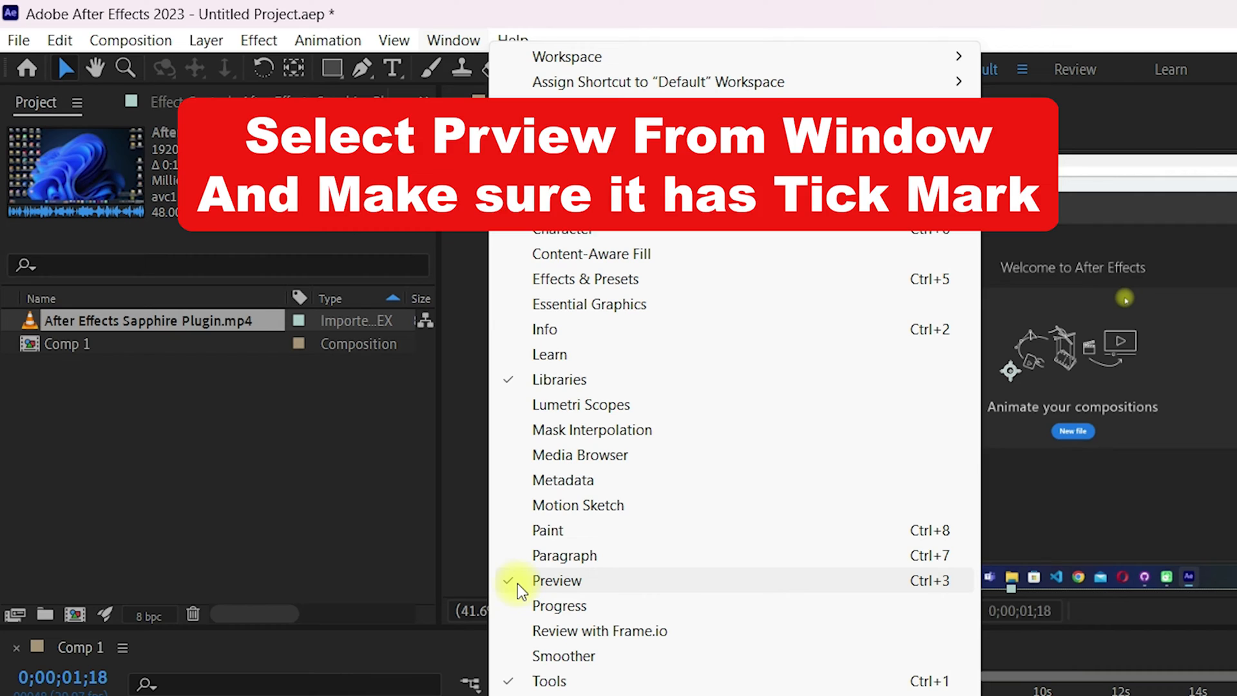
Step: Confirm Preview is ticked under Window, then open Edit > Preferences > Audio Hardware
click(556, 581)
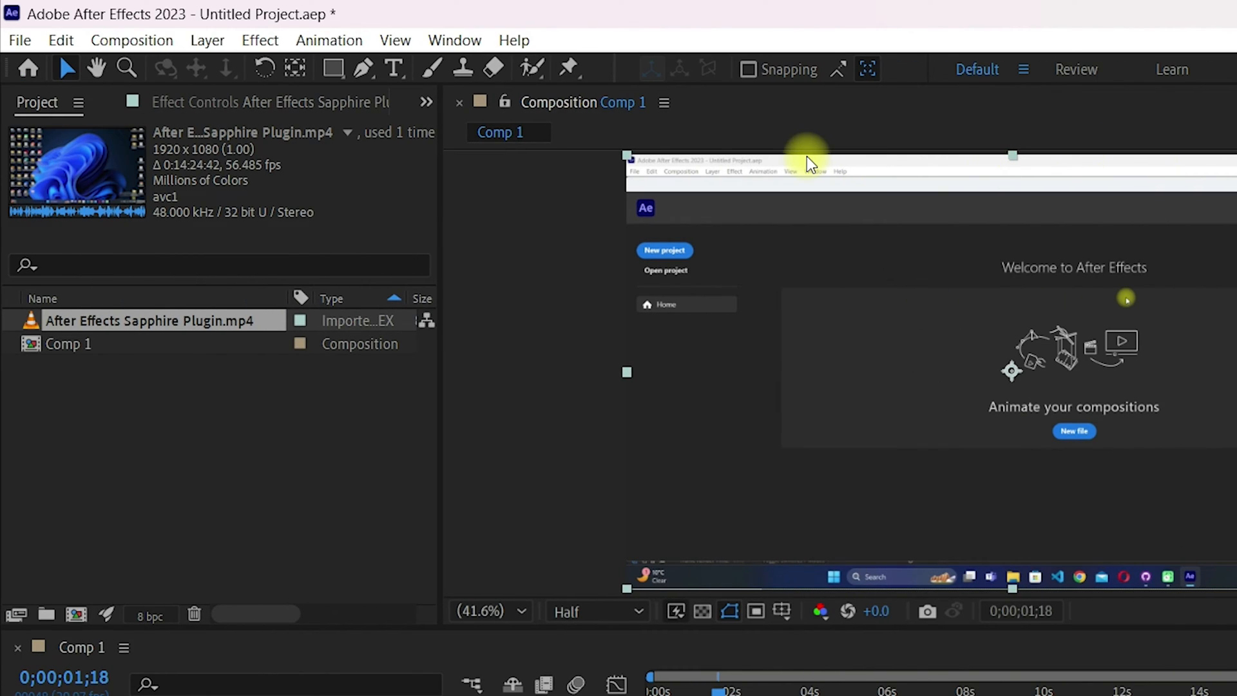
mouse_move(59, 40)
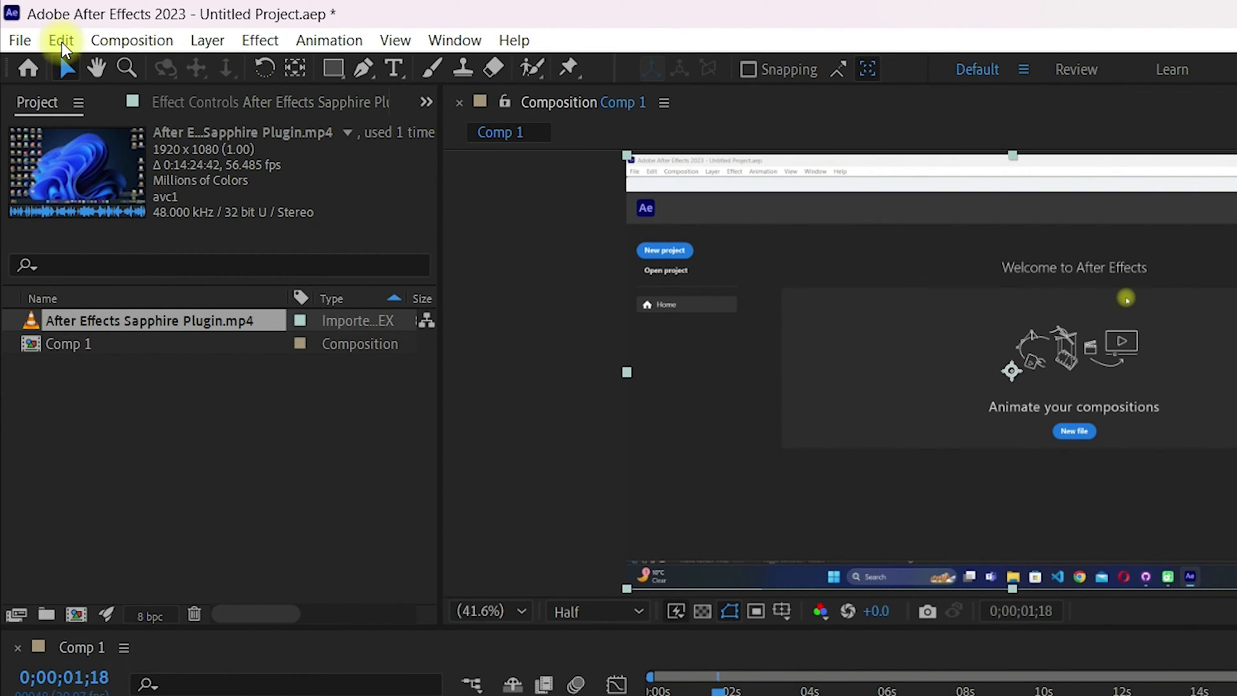
click(60, 39)
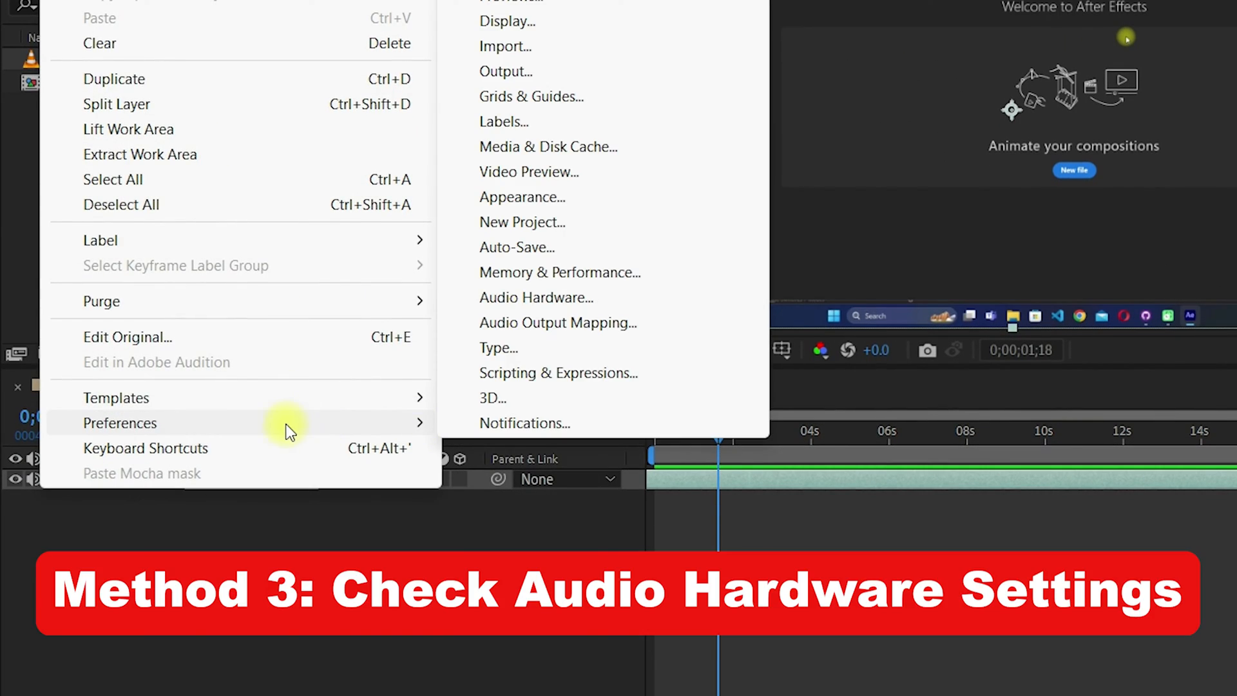
mouse_move(524, 422)
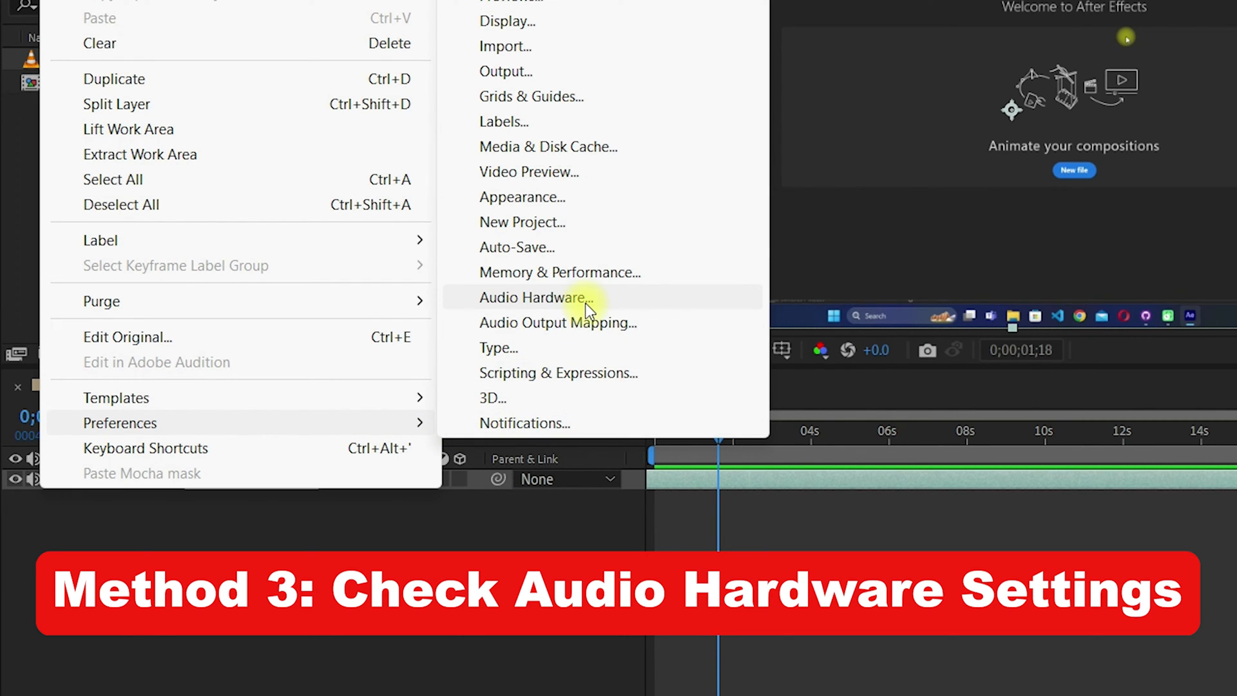
click(534, 297)
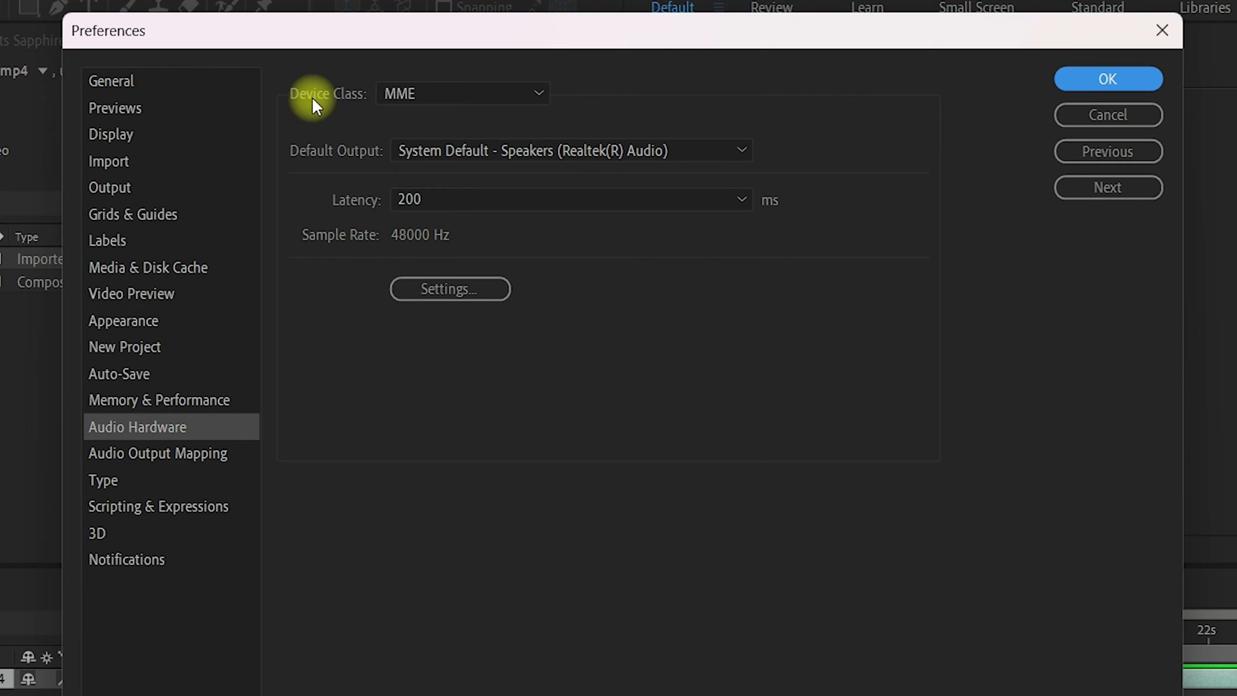
Step: Keep MME, System Default Speakers output and 200 ms latency, then open system sound Settings
click(461, 93)
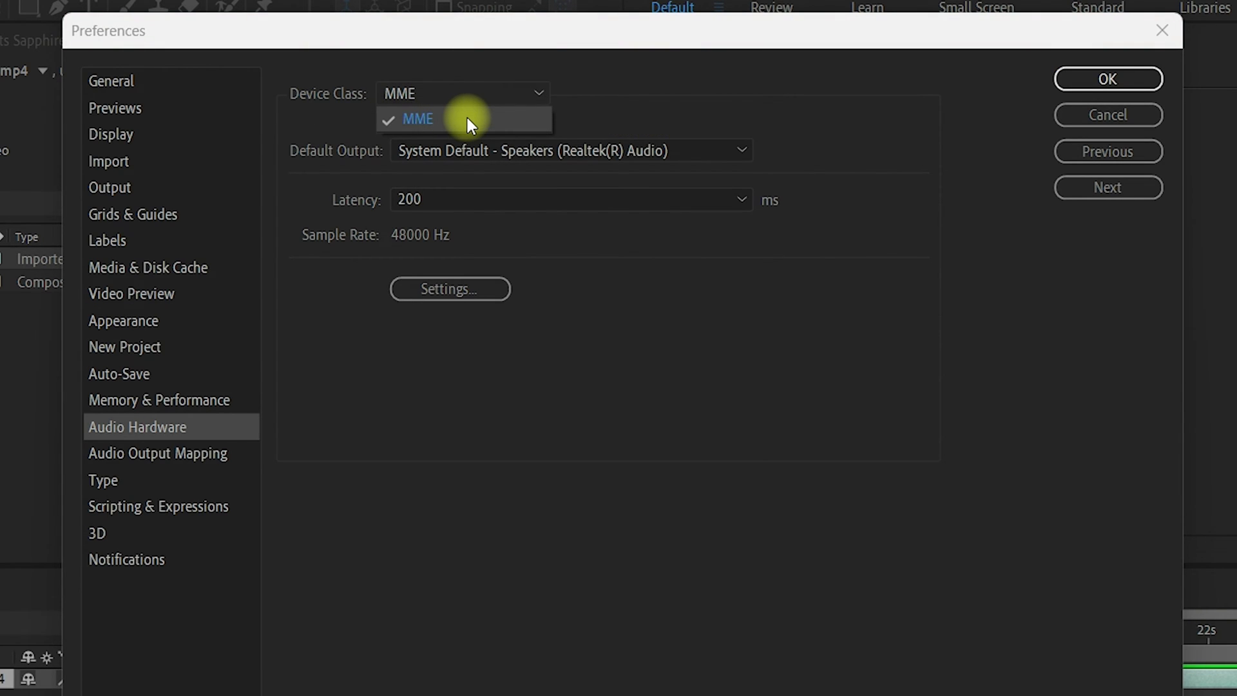
click(568, 151)
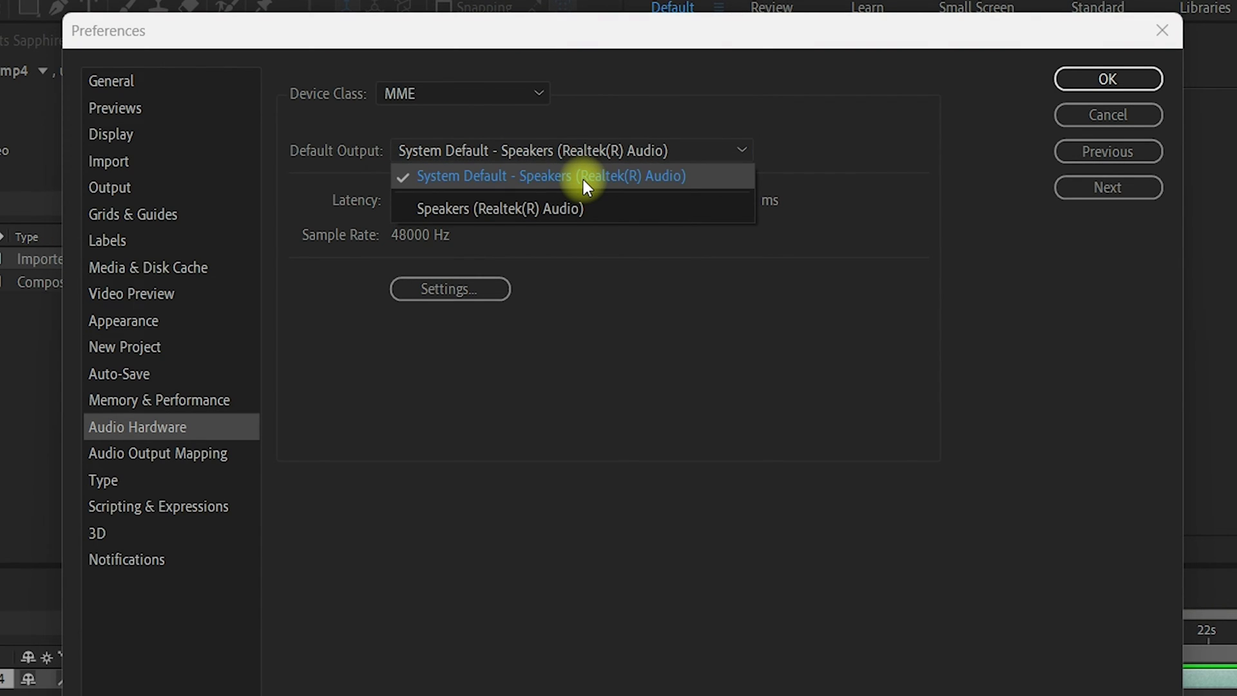
click(551, 175)
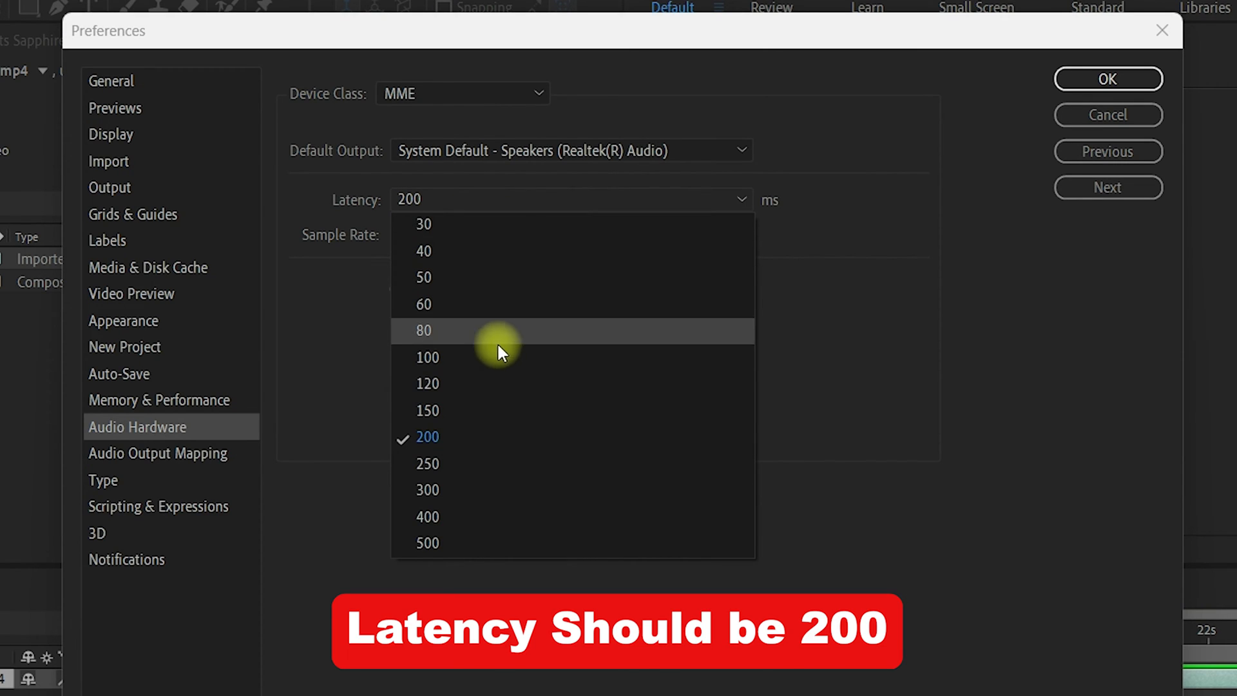
click(428, 436)
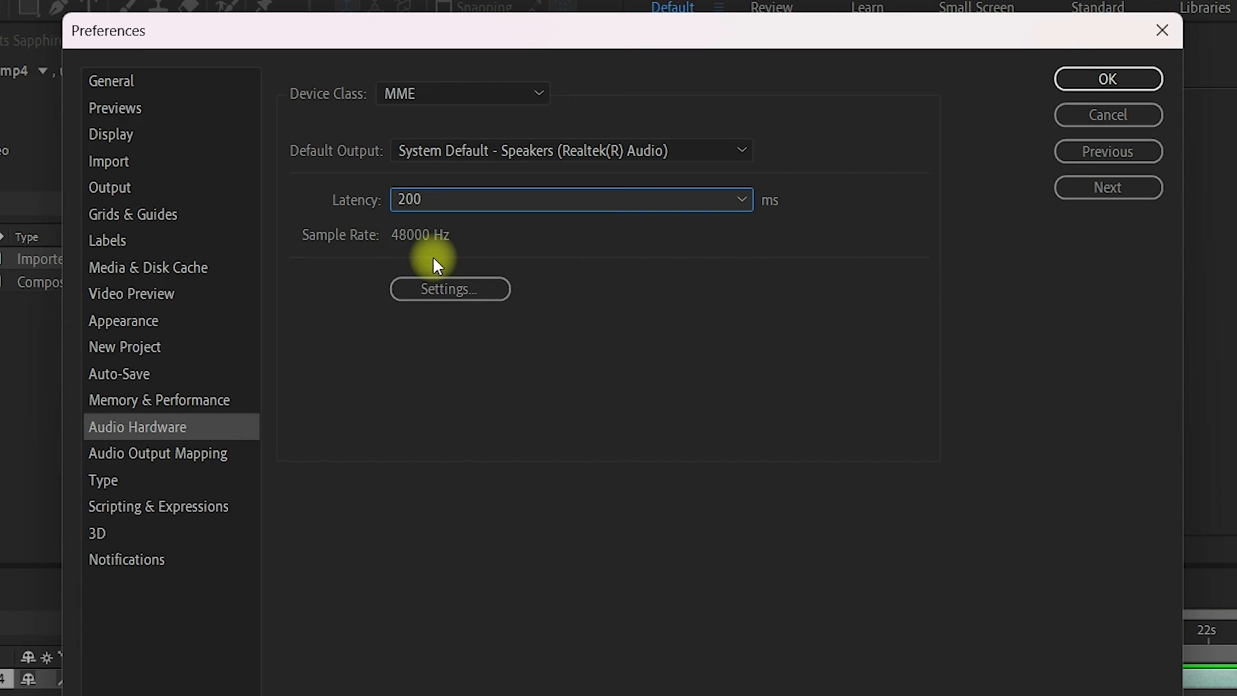
click(449, 288)
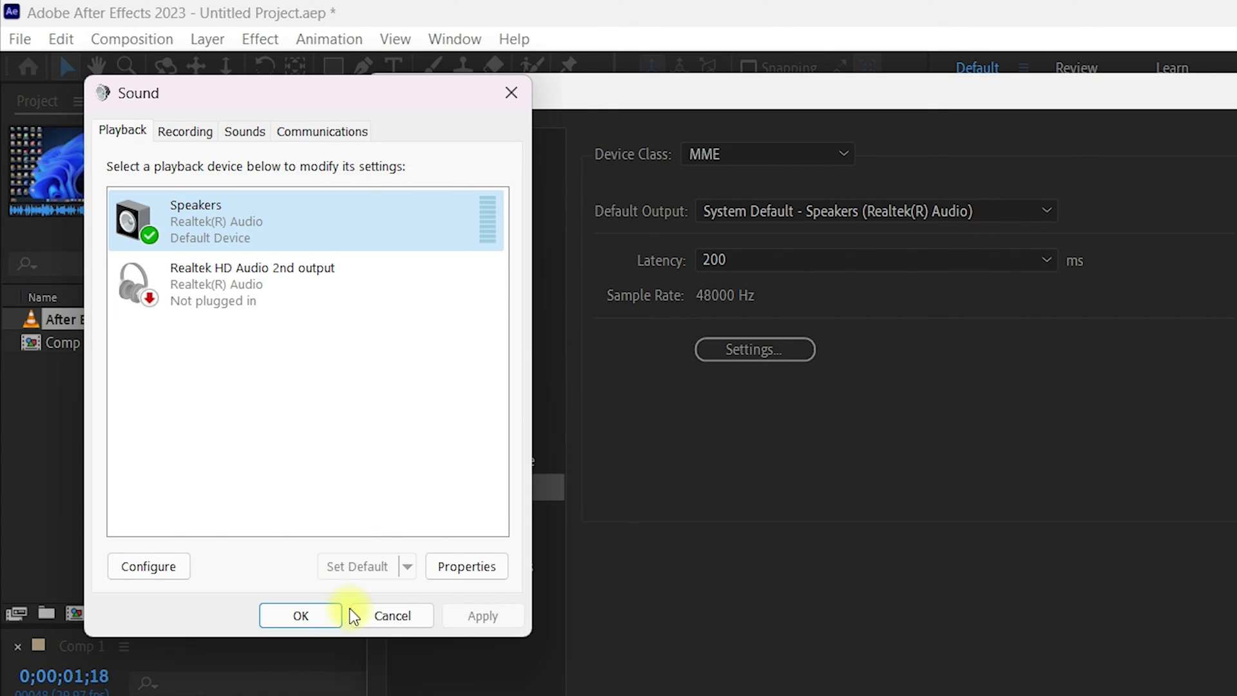
Step: Close the Windows Sound dialog with Realtek Speakers kept as the default device
click(299, 615)
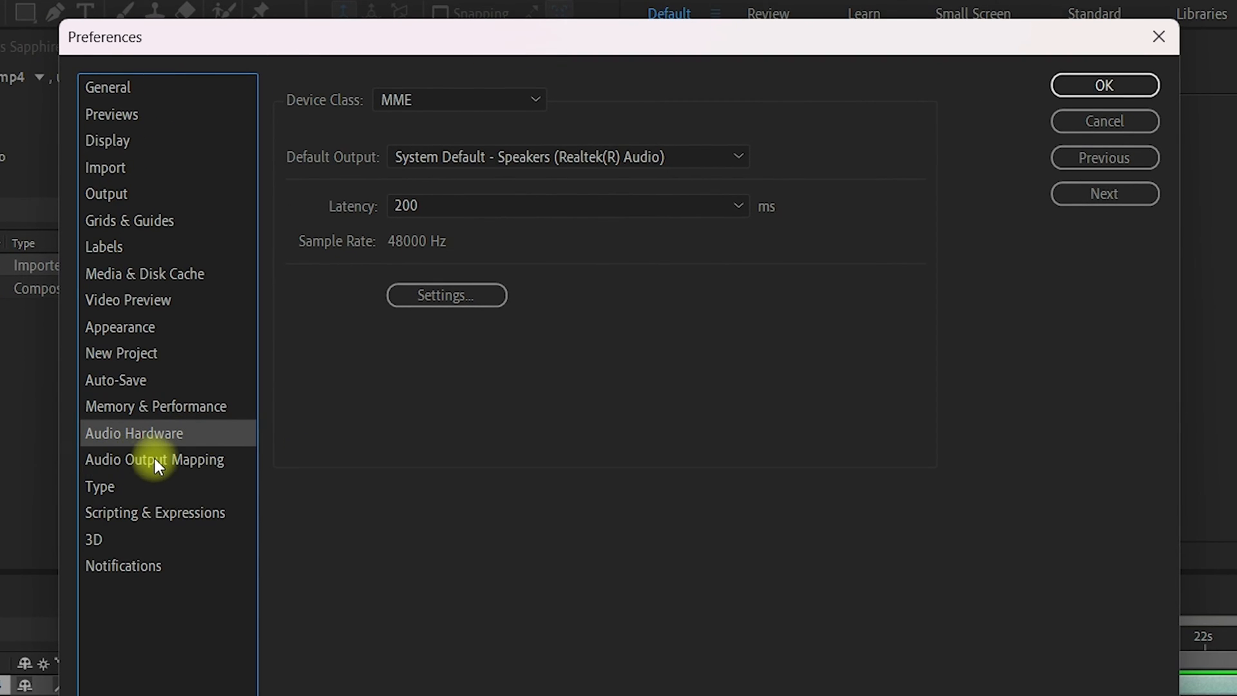
Step: In Audio Output Mapping, verify left and right channels use System Default Realtek speakers
click(155, 460)
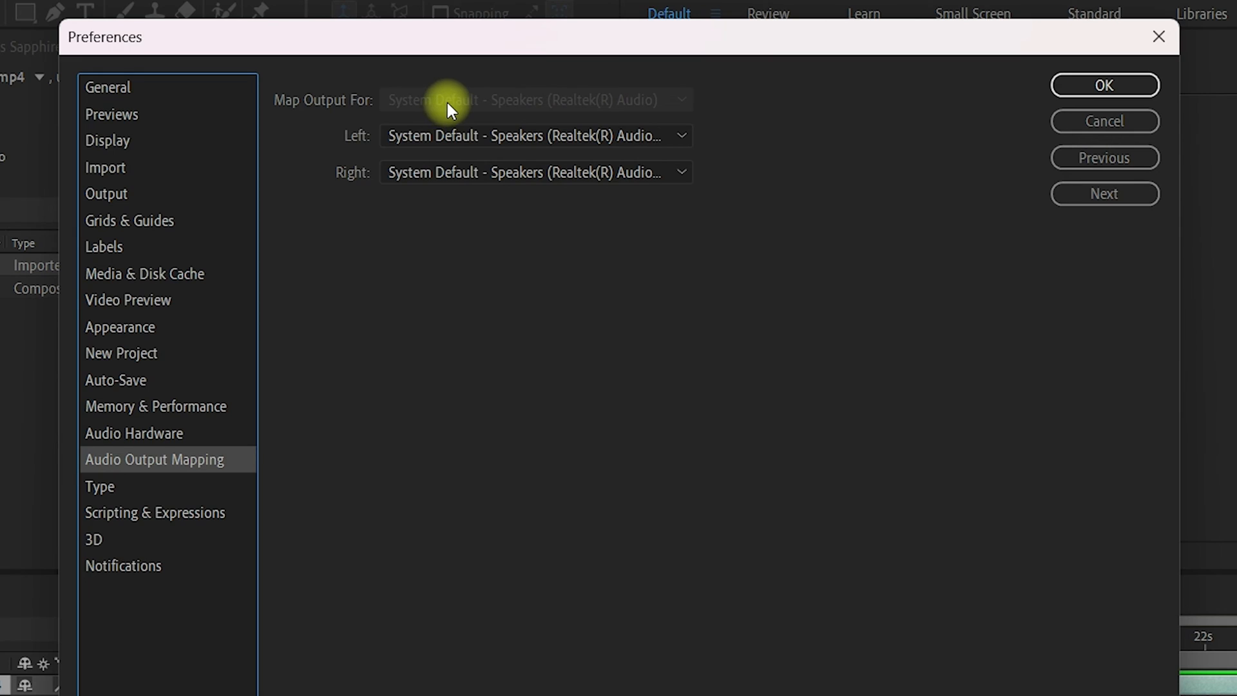
click(535, 135)
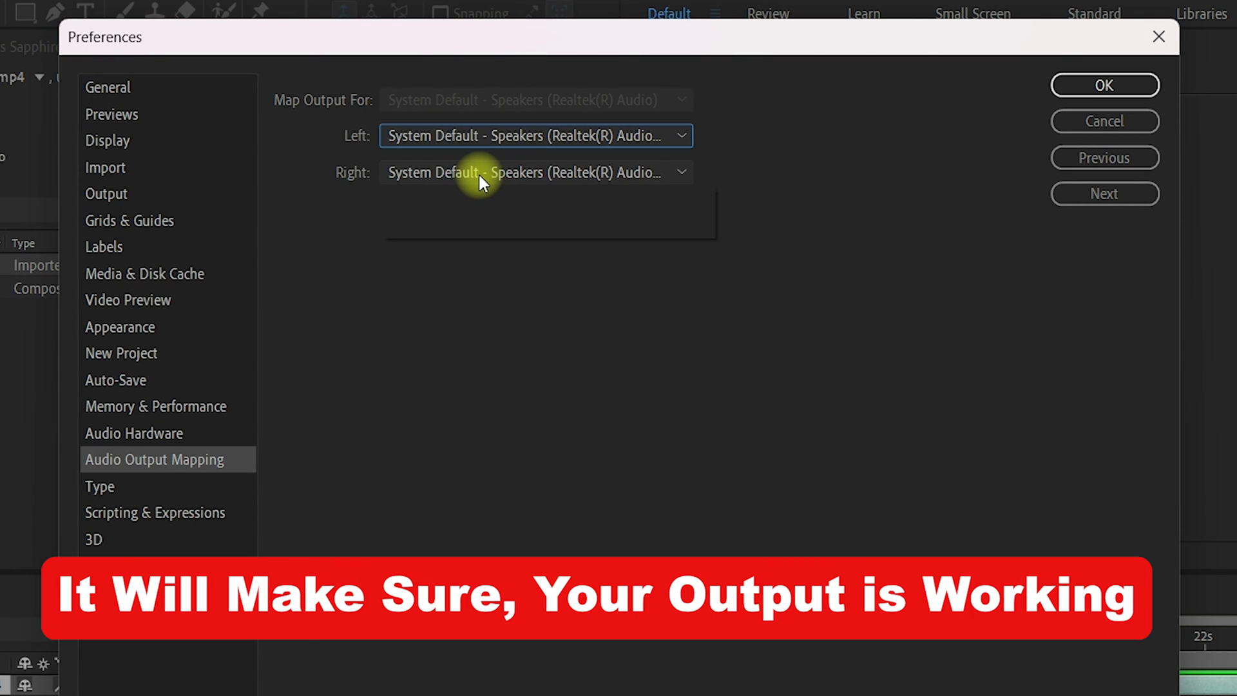
click(535, 173)
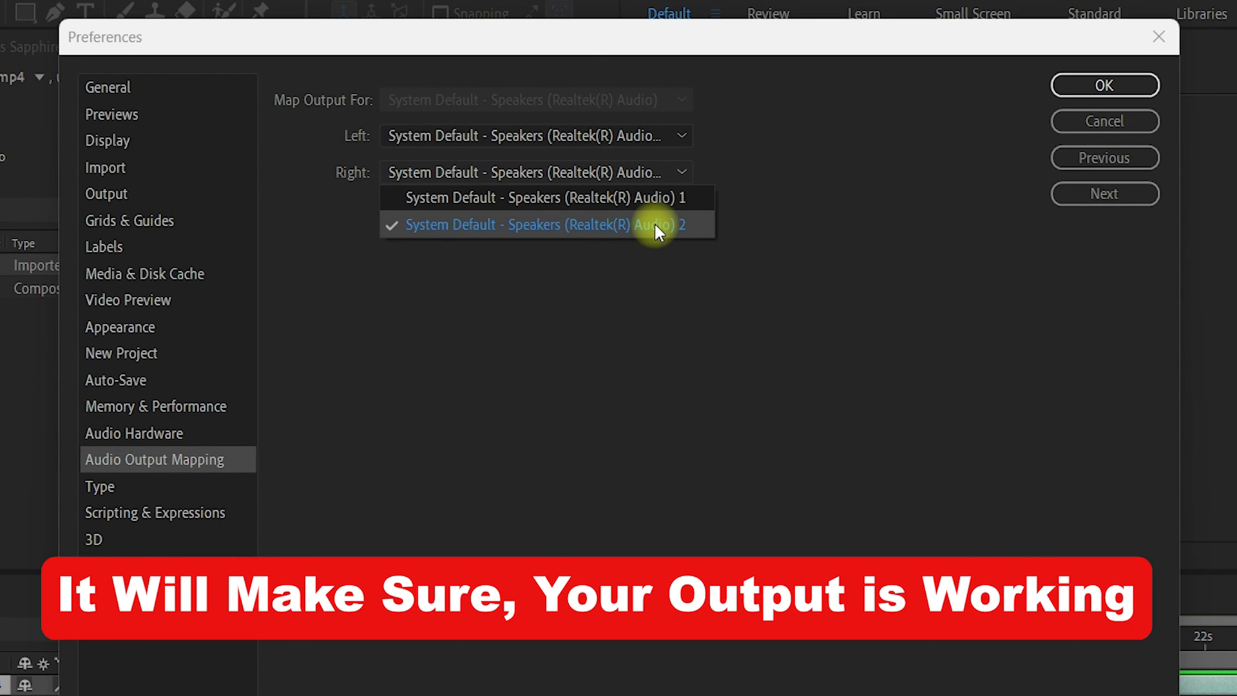
mouse_move(654, 213)
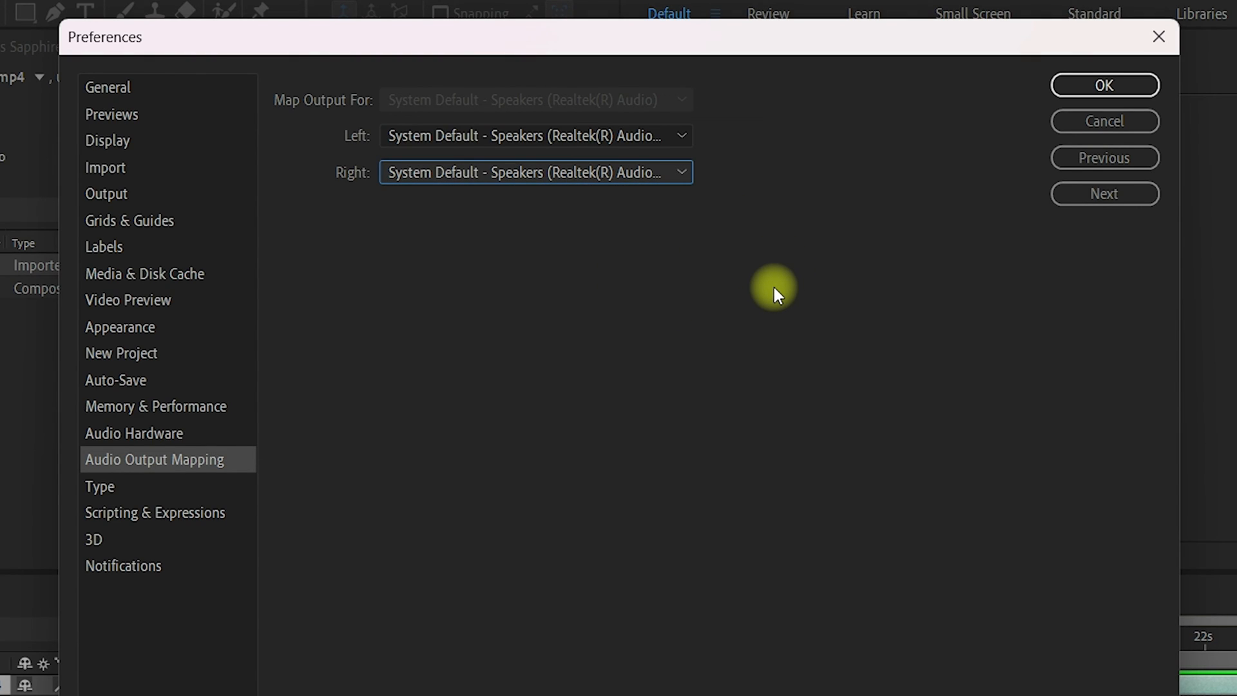
mouse_move(938, 182)
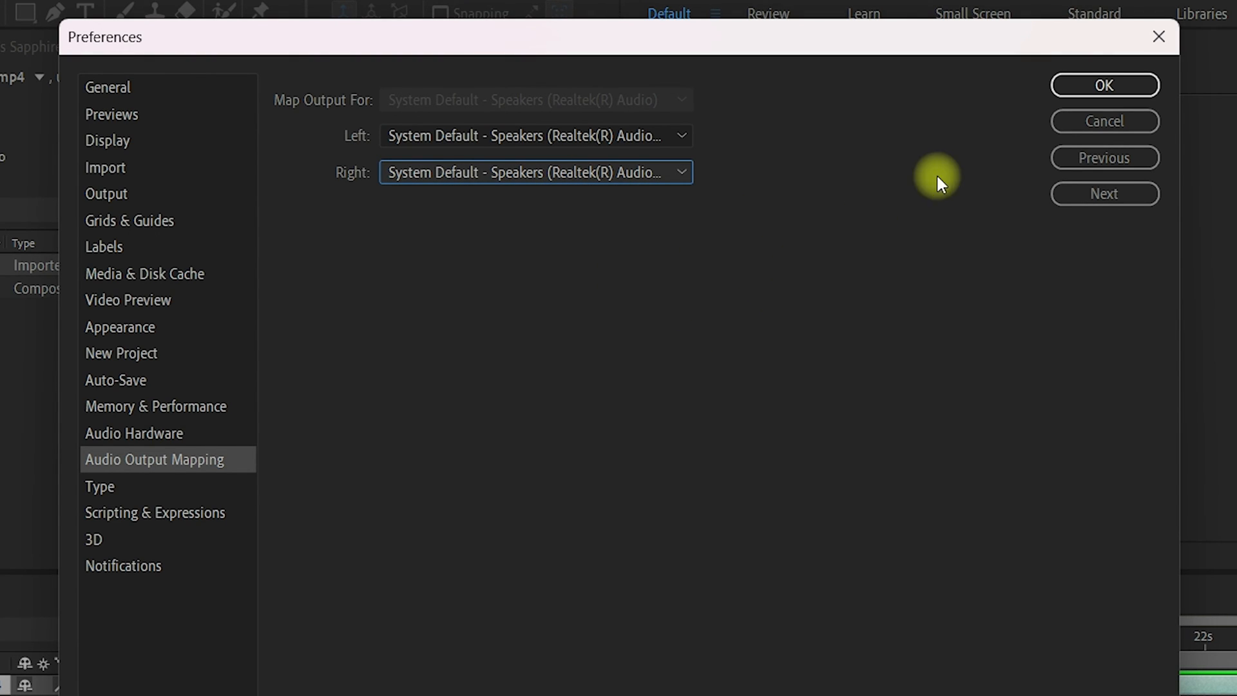